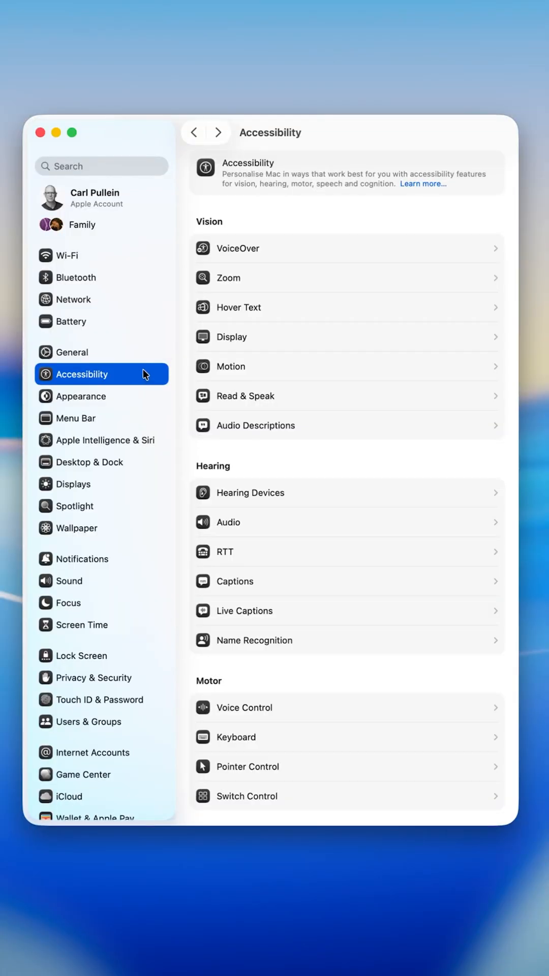
pyautogui.moveTo(269, 340)
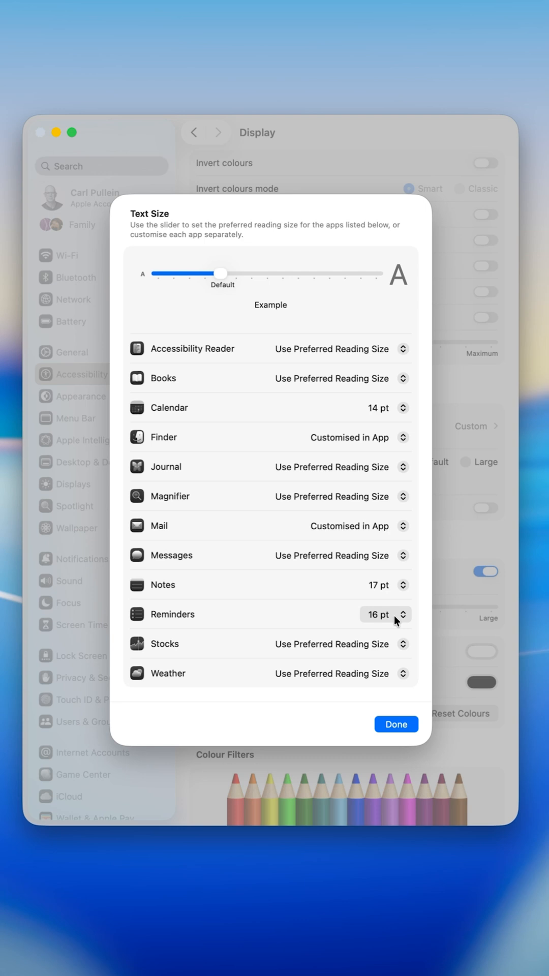
# Close the per-app Text Size sheet after confirming Reminders is at 16 pt
pyautogui.click(396, 724)
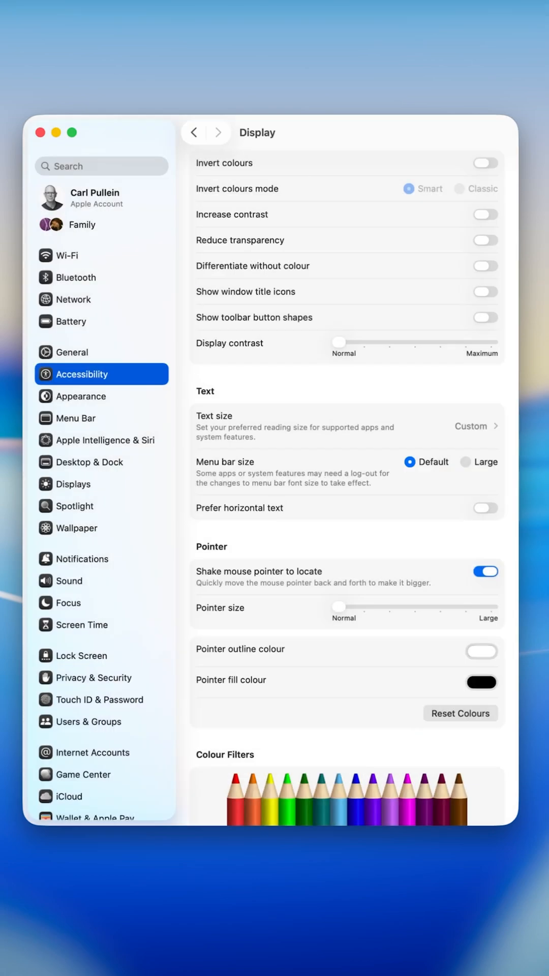
# Reopen the Custom text size sheet listing Calendar 14 pt, Notes 17 pt, Reminders 16 pt
pyautogui.click(194, 132)
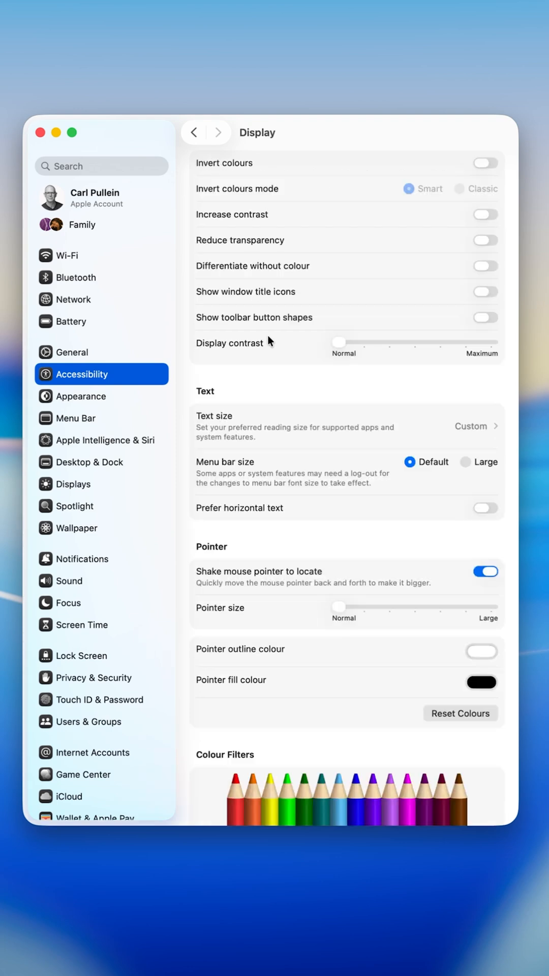
pyautogui.moveTo(488, 428)
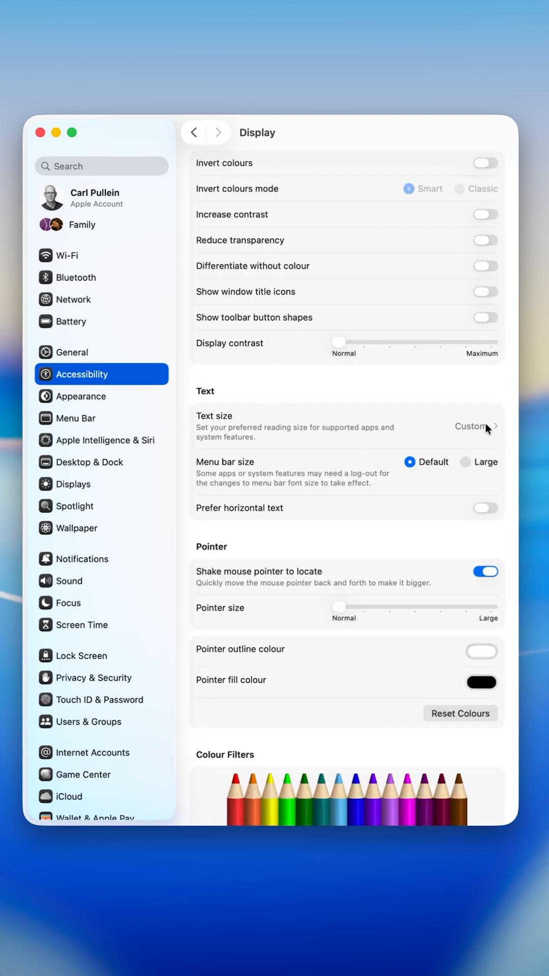
pyautogui.click(472, 426)
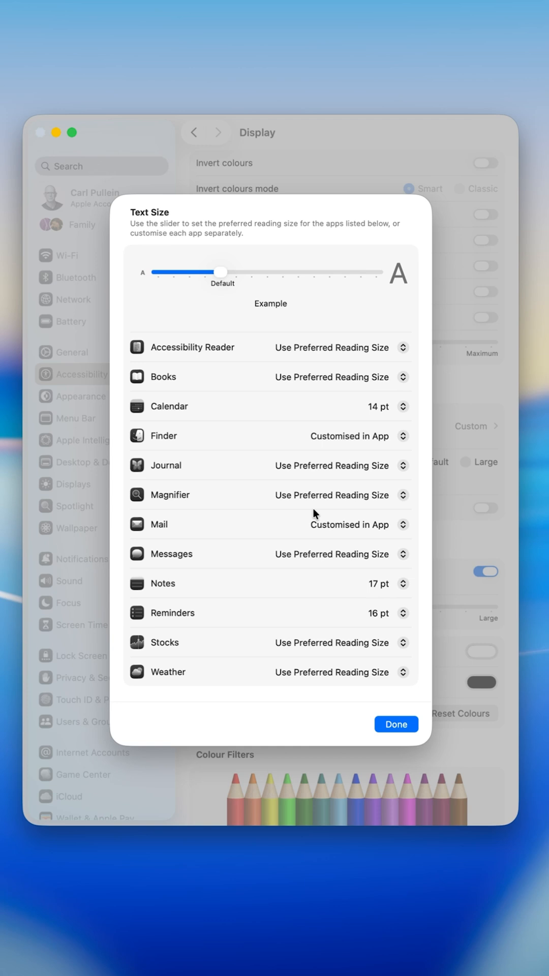